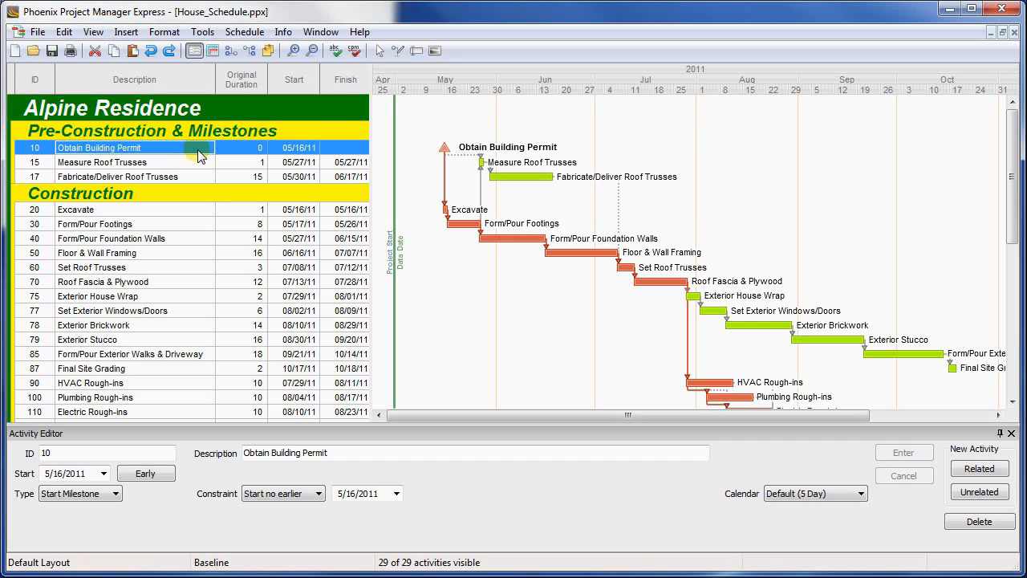
mouse_move(189, 497)
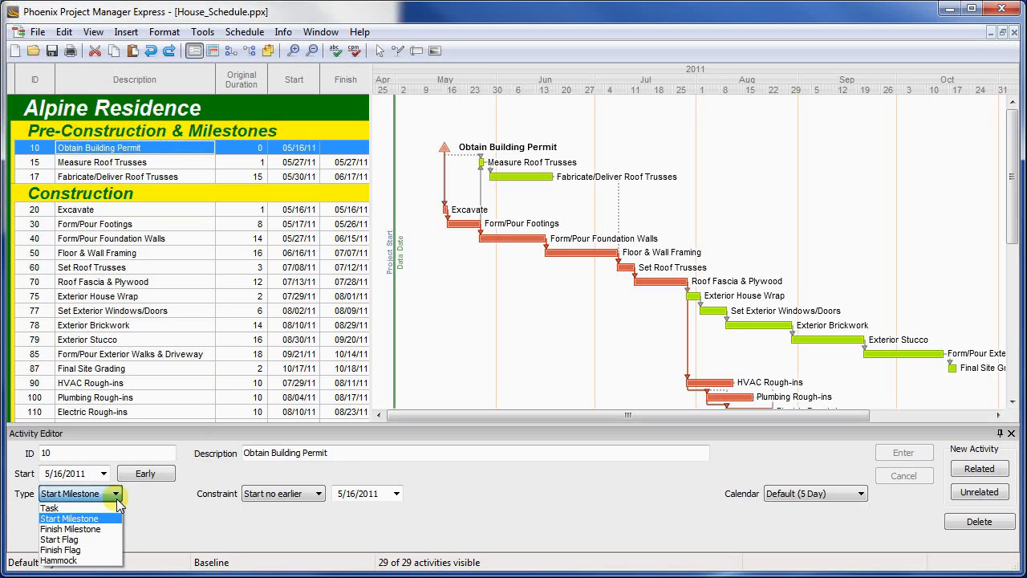
mouse_move(104, 549)
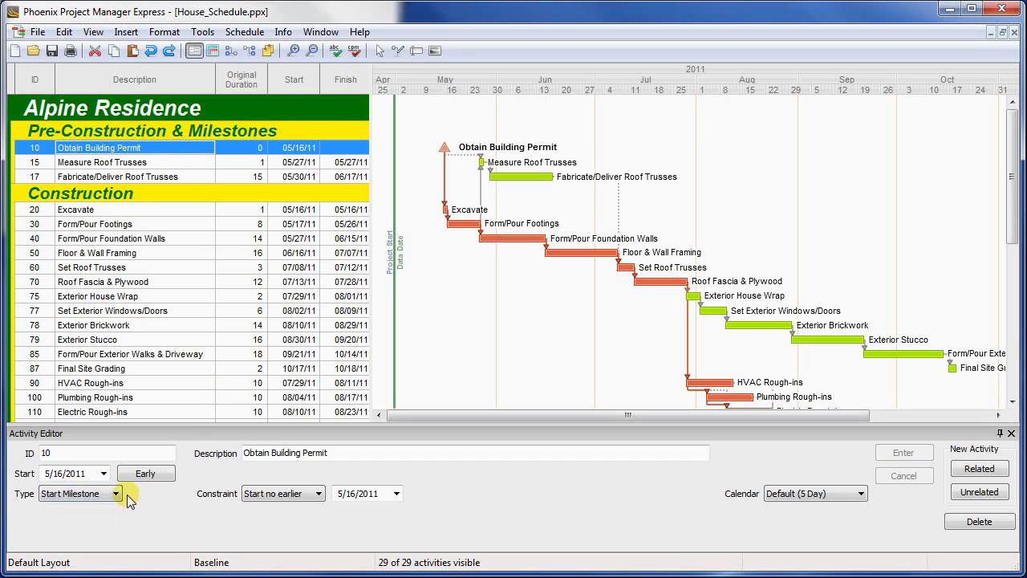
mouse_move(205, 208)
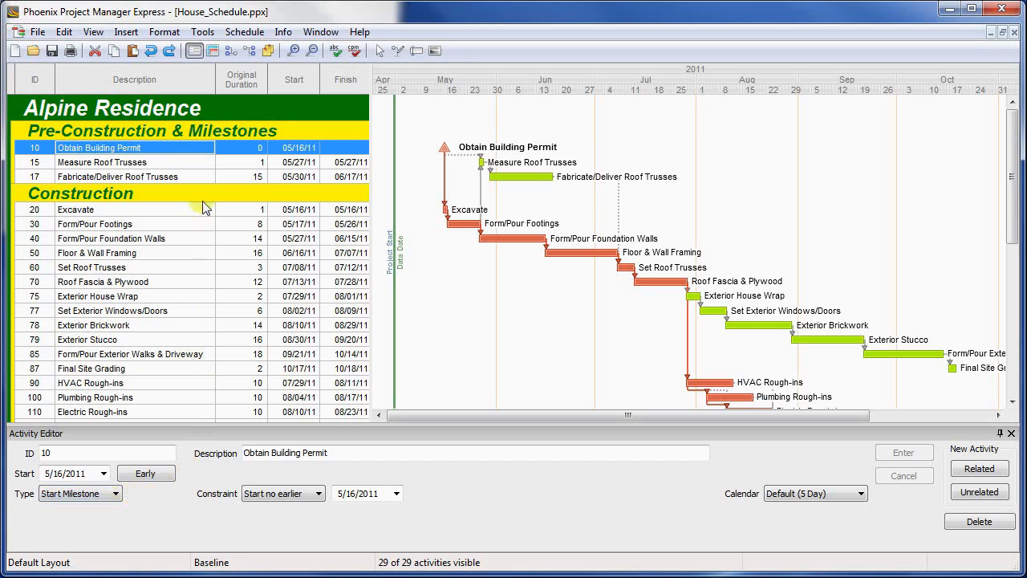
Insert an unrelated Hammock activity 'Construction Summary' after Fabricate/Deliver Roof Trusses.
click(117, 177)
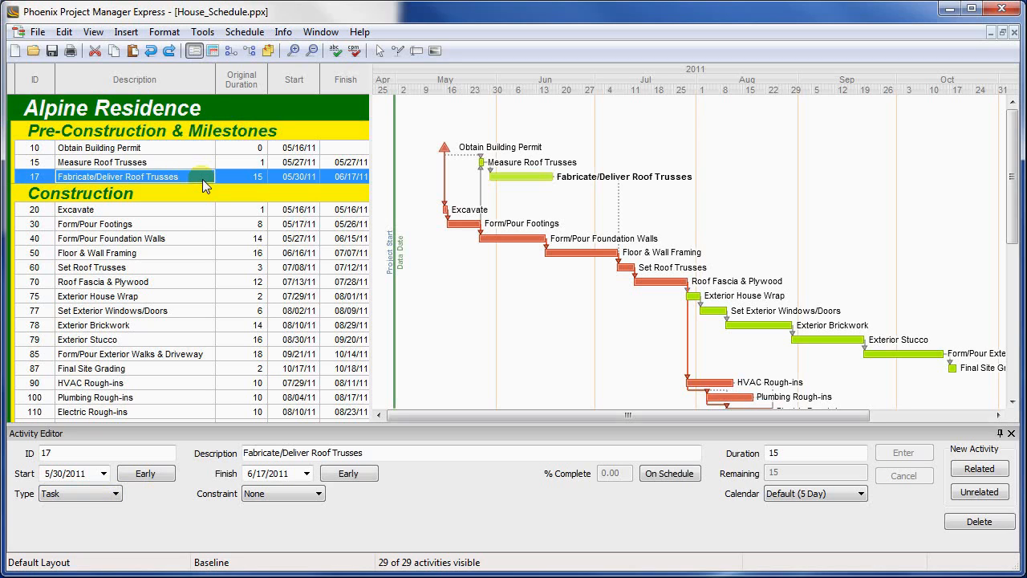
click(126, 32)
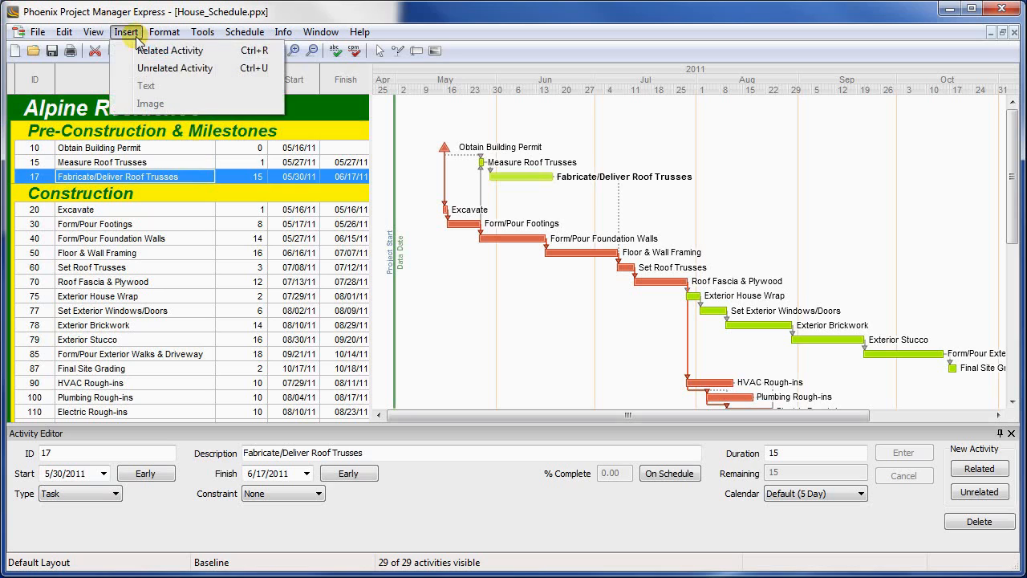
mouse_move(173, 67)
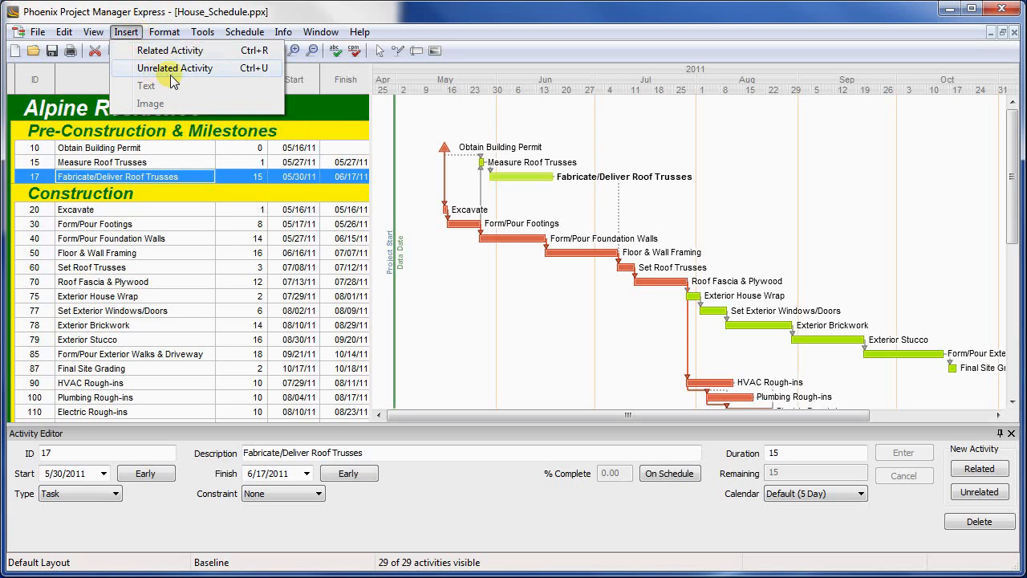
click(173, 67)
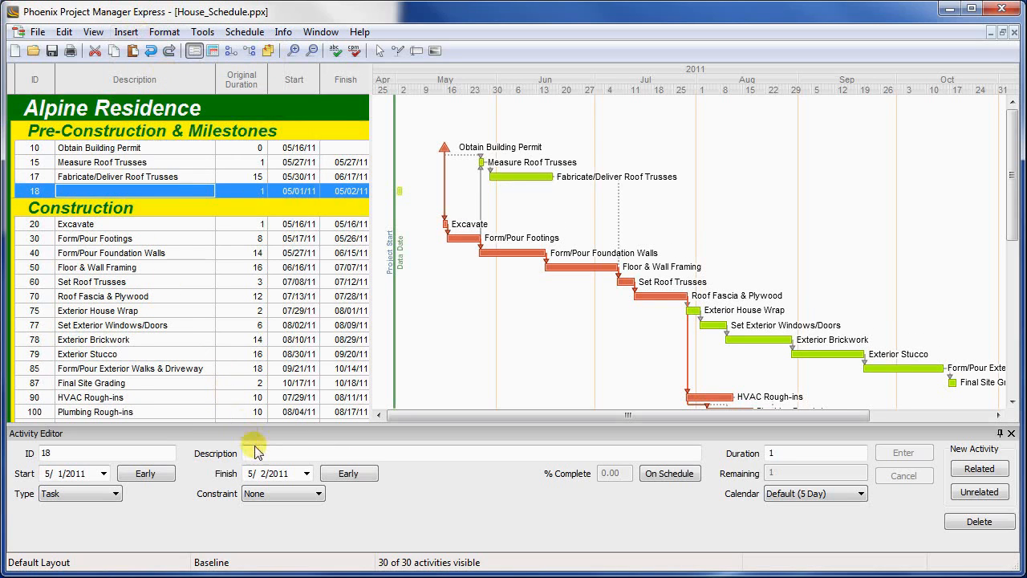
text(Construction)
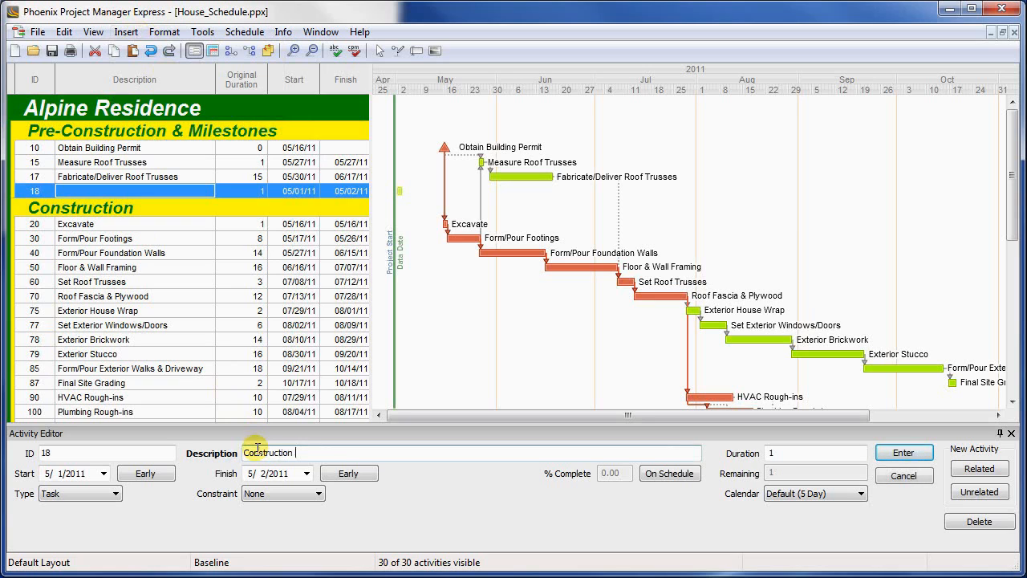
click(902, 453)
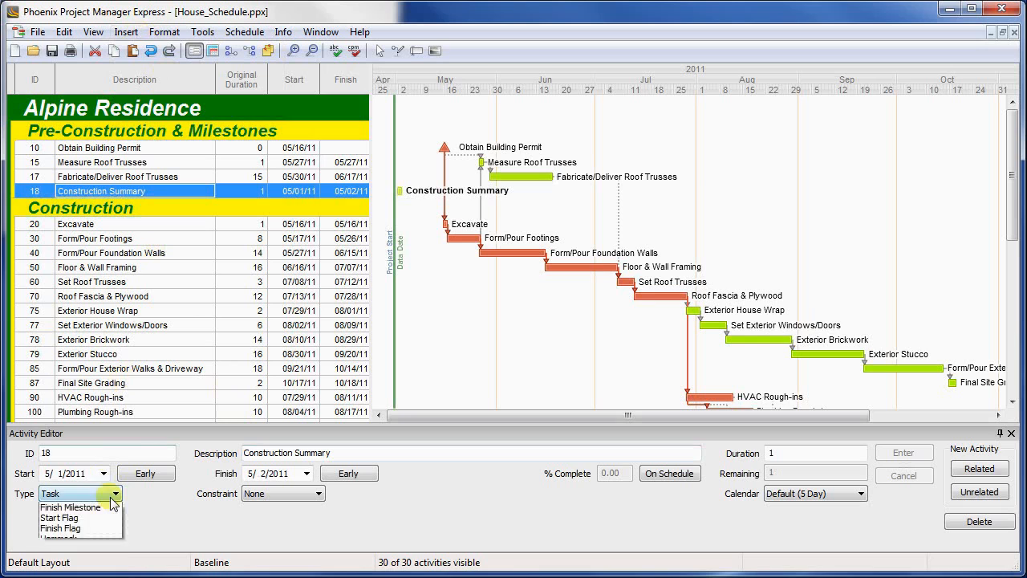
click(61, 494)
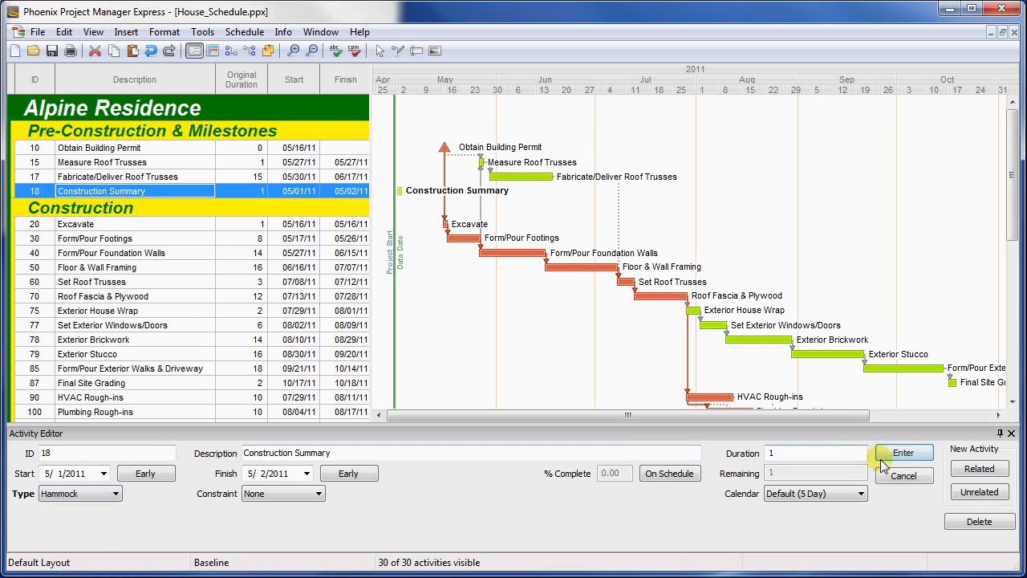
click(902, 453)
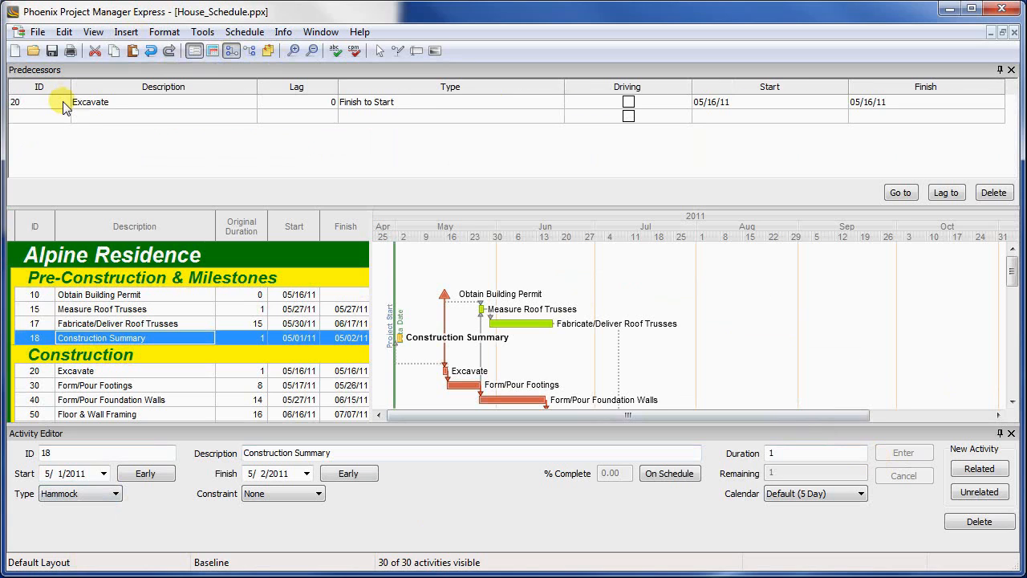
Add Final Inspection as a Finish-to-Finish predecessor so the hammock spans 115 days.
click(449, 102)
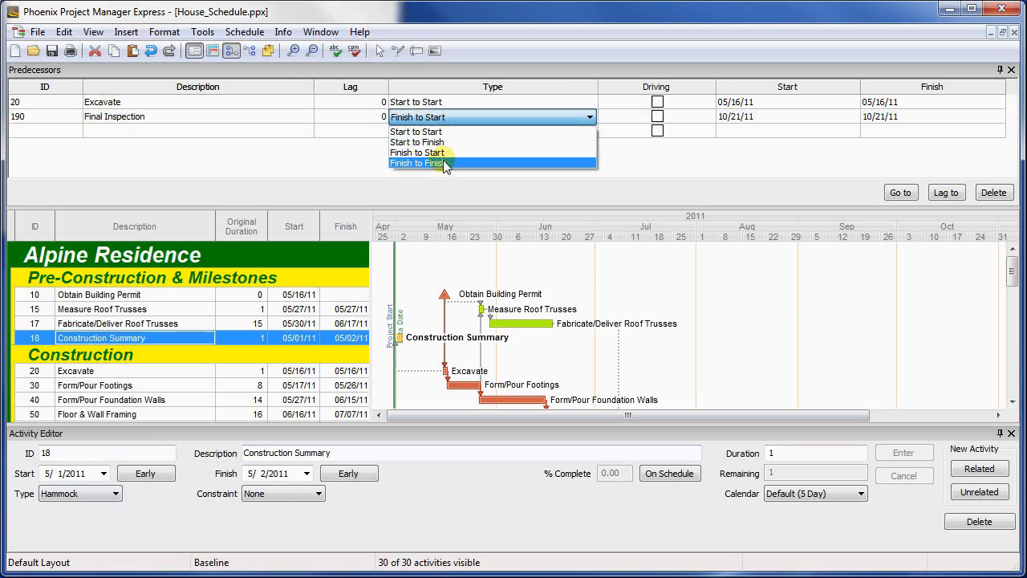
click(237, 50)
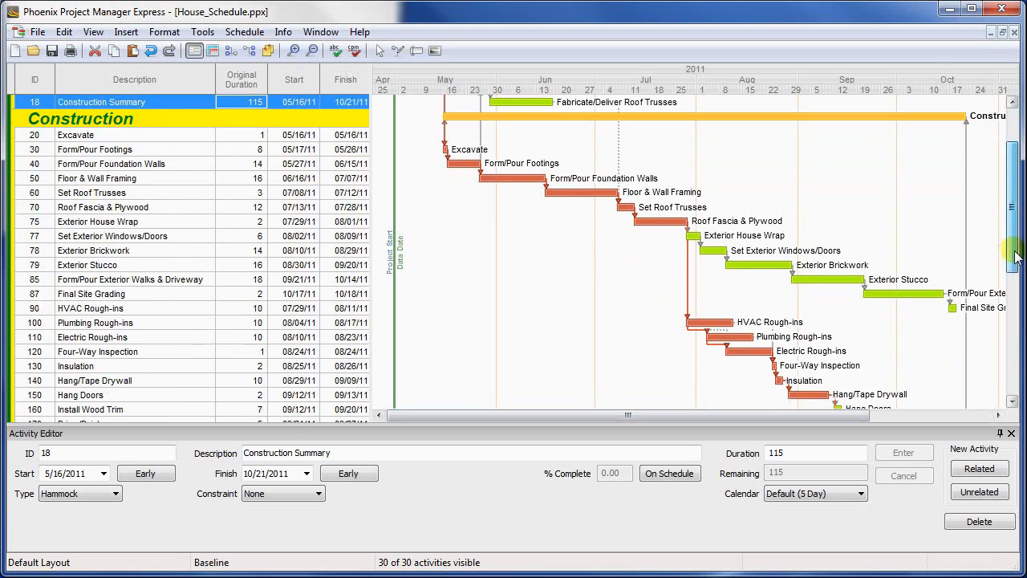
scroll(down, 3)
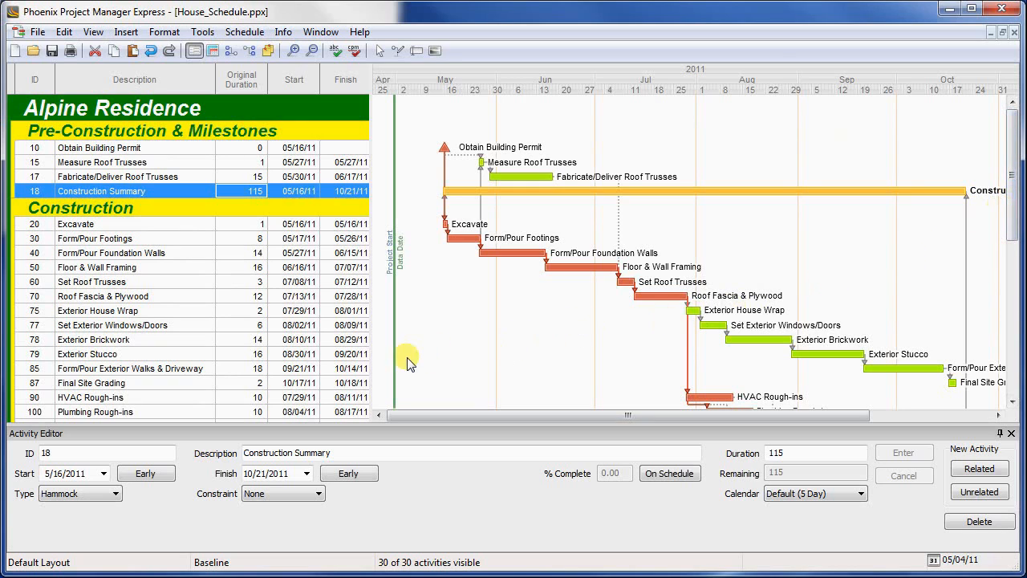
Set Form/Pour Exterior Walks & Driveway to 25 days and reschedule, stretching the hammock to 119 days.
click(130, 367)
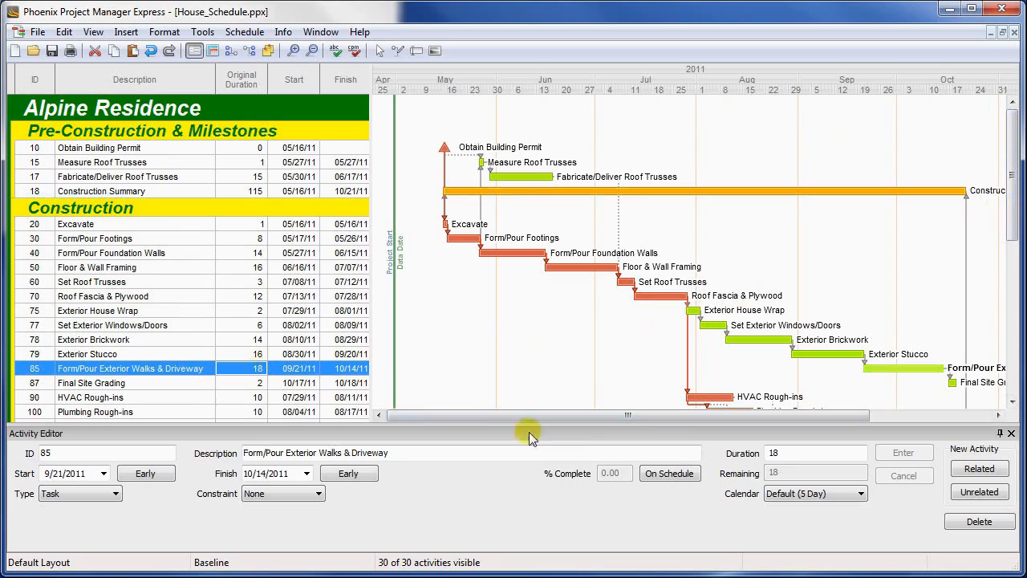
text(25)
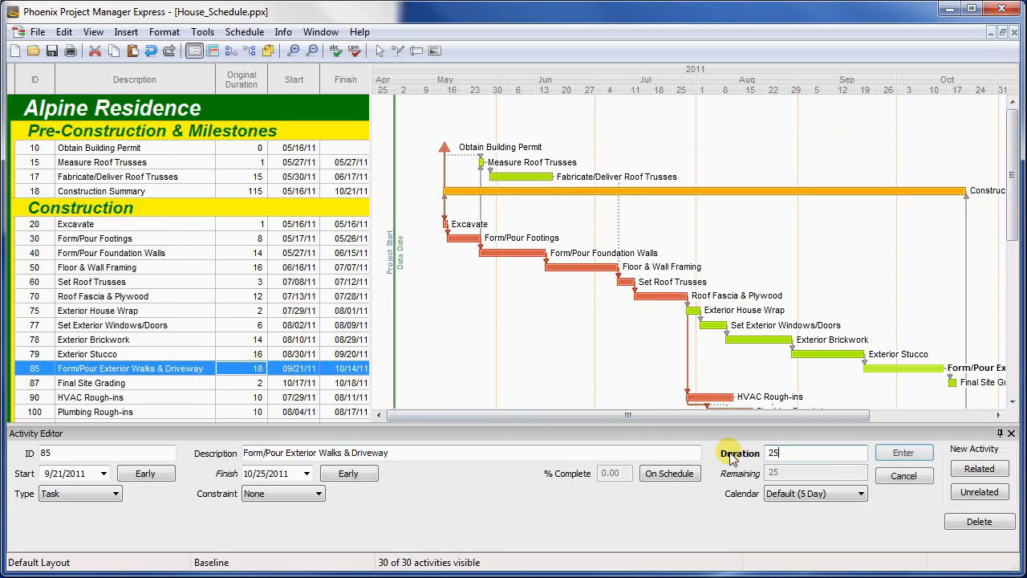
click(902, 453)
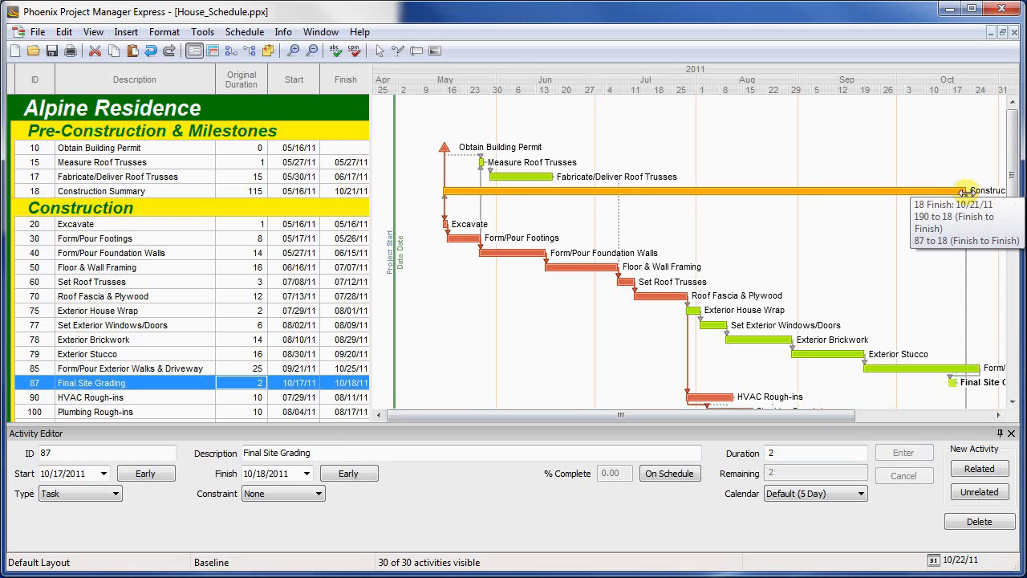
click(244, 32)
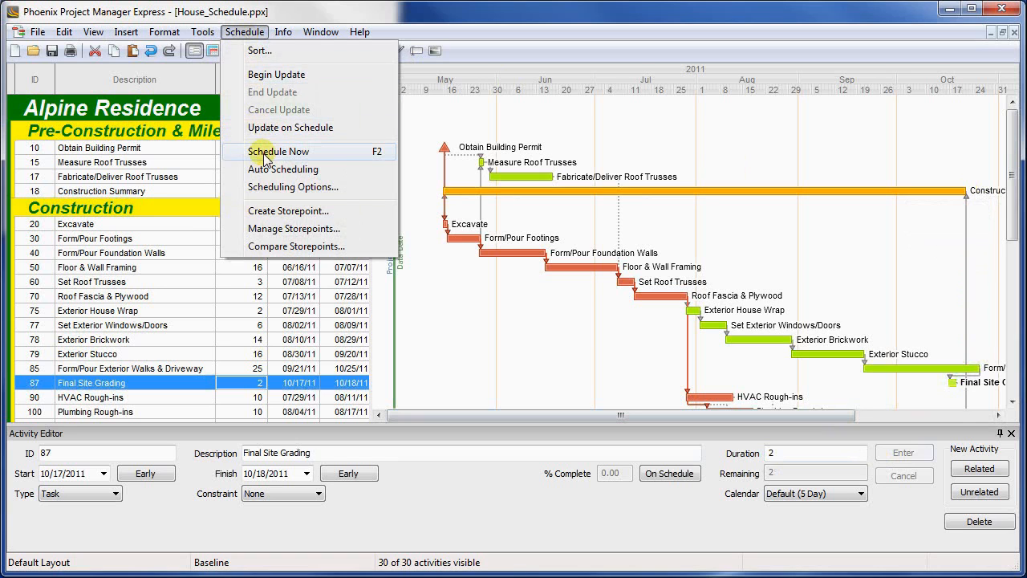
click(279, 151)
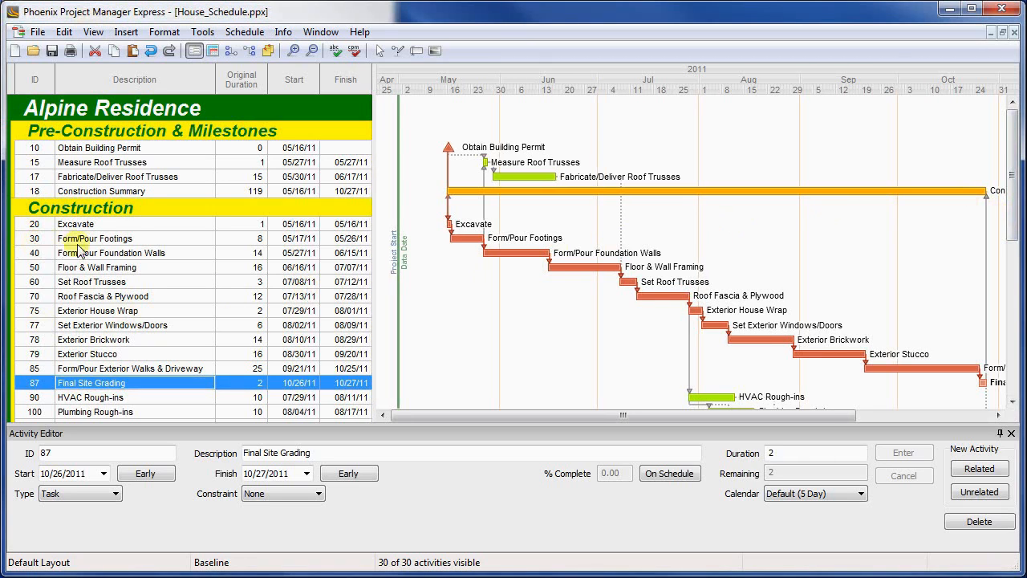
mouse_move(191, 244)
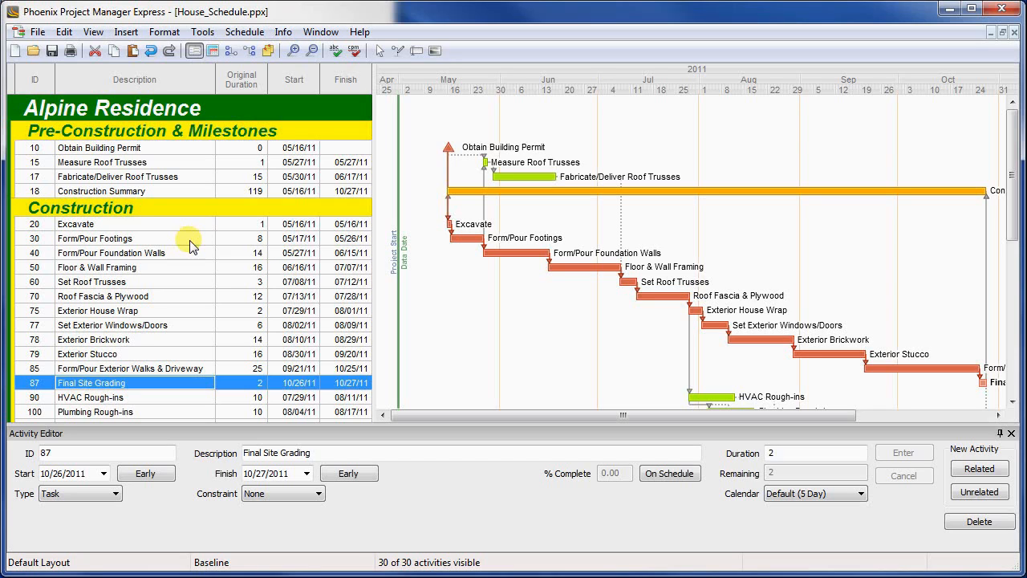
mouse_move(202, 199)
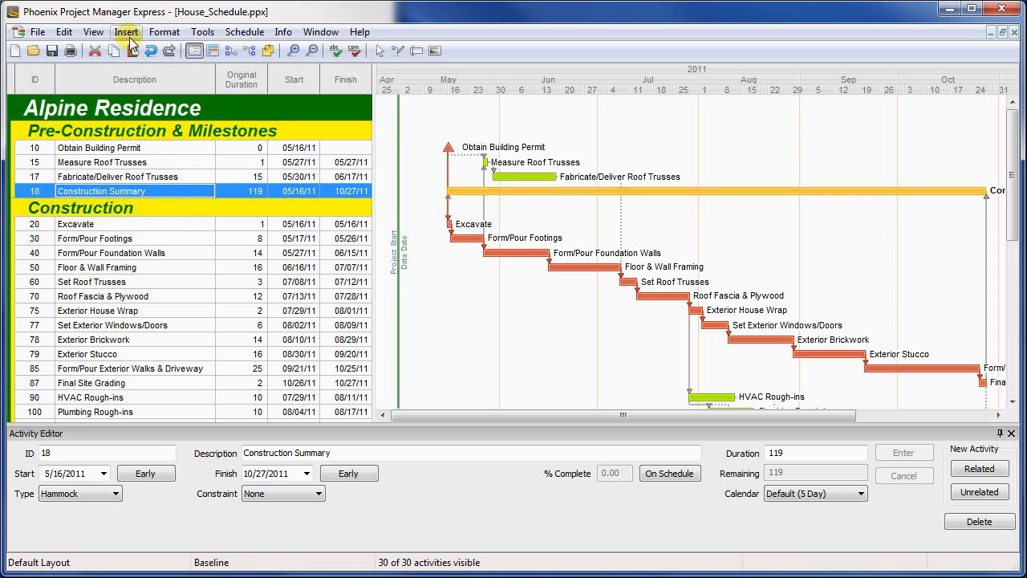
Insert a related milestone activity named 'Roof Dry-In' after Construction Summary.
click(125, 32)
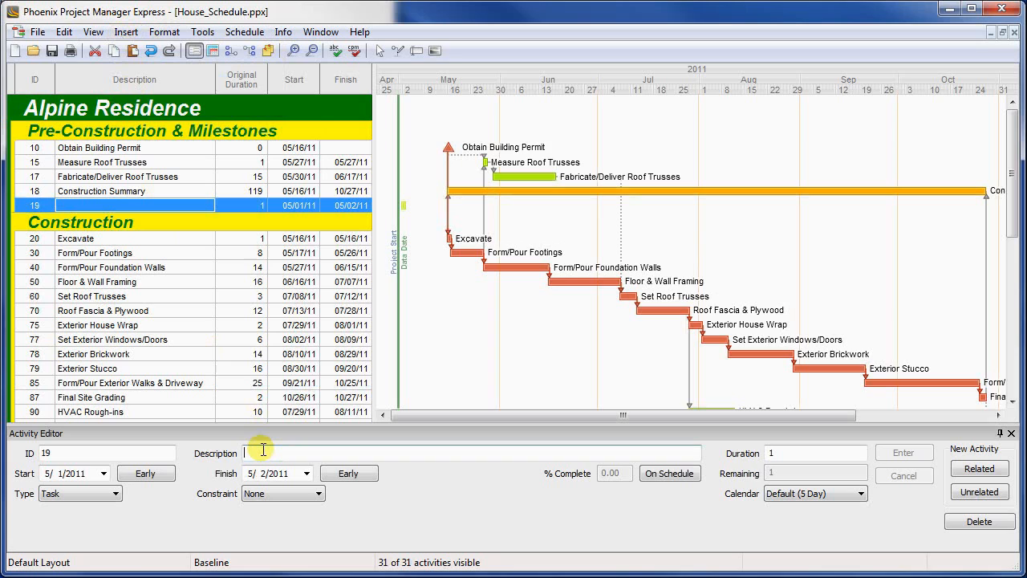
text(Roof Dry-In)
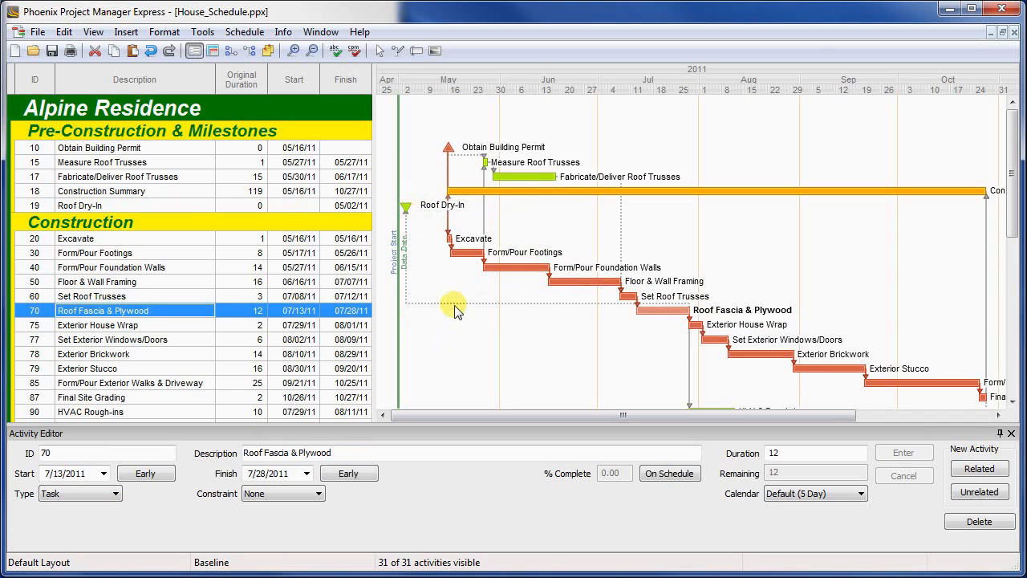
mouse_move(456, 312)
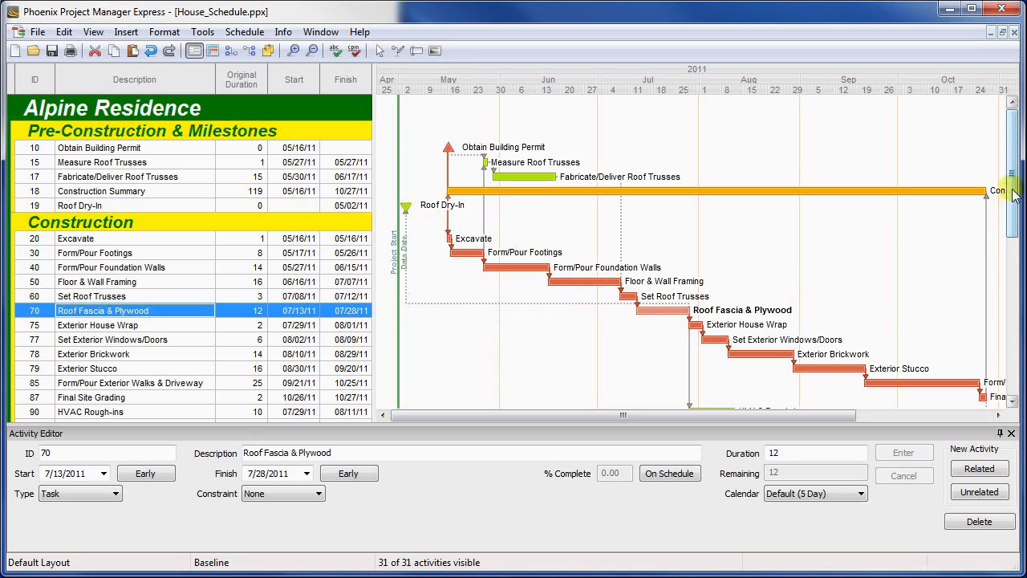
Link Roof Dry-In to Roof Fascia & Plywood's finish so it falls on 7/28/11.
scroll(down, 3)
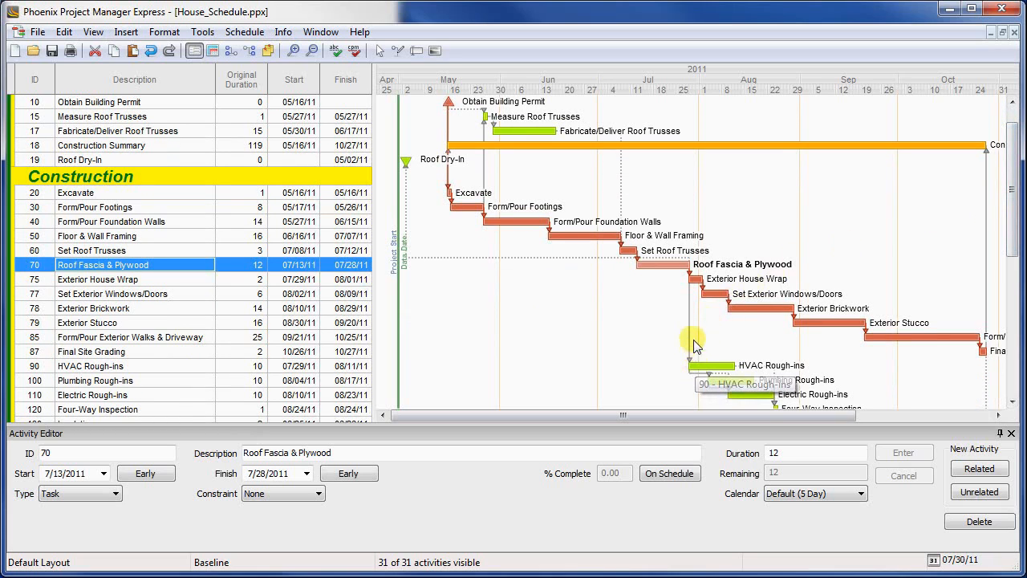
mouse_move(697, 336)
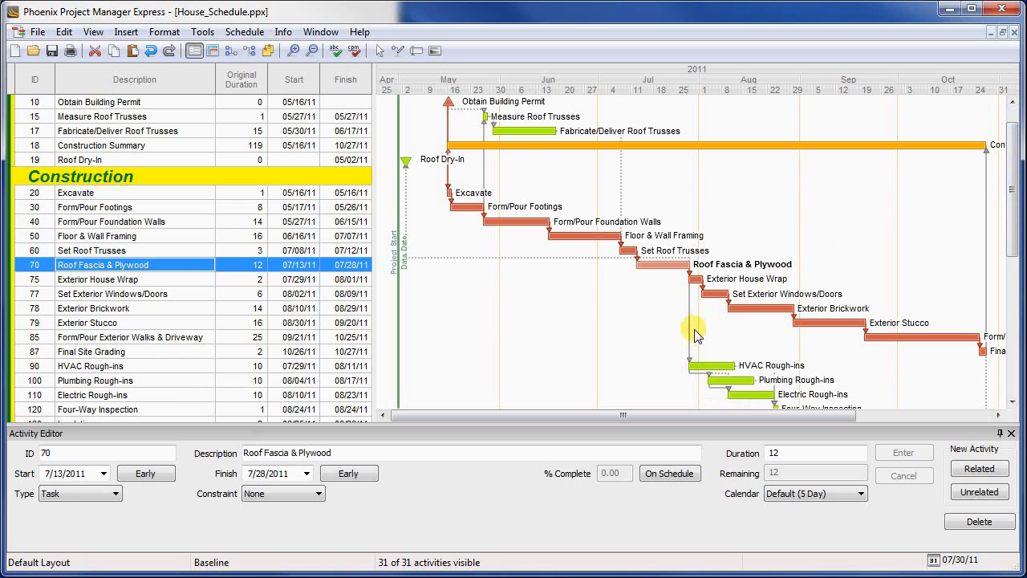
mouse_move(692, 332)
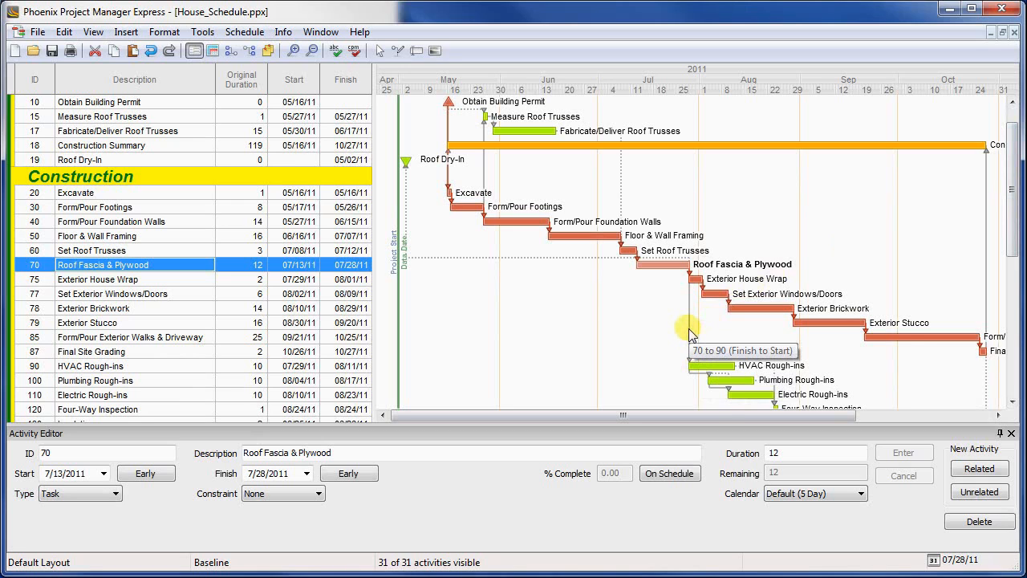
right_click(692, 336)
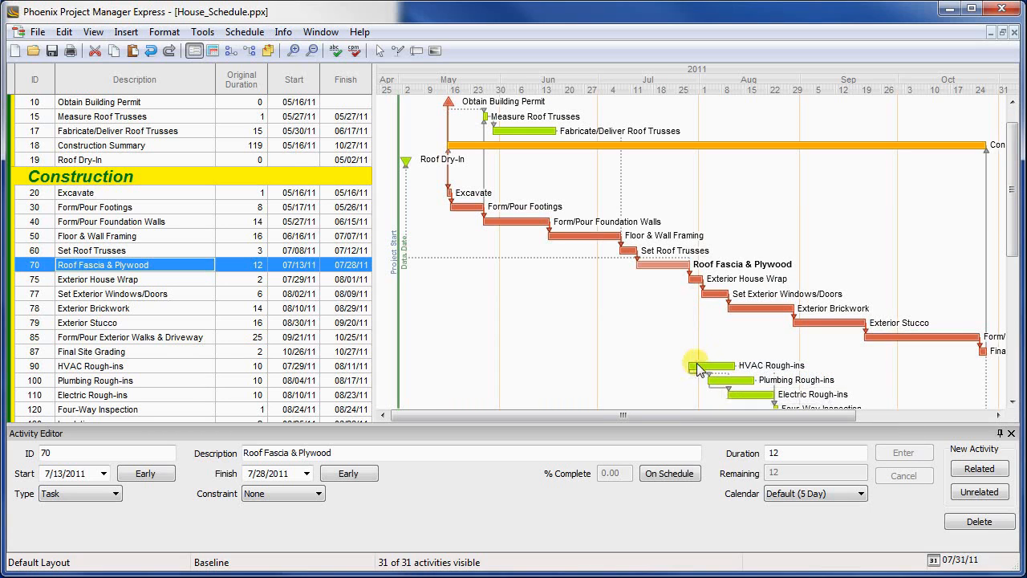
mouse_move(408, 161)
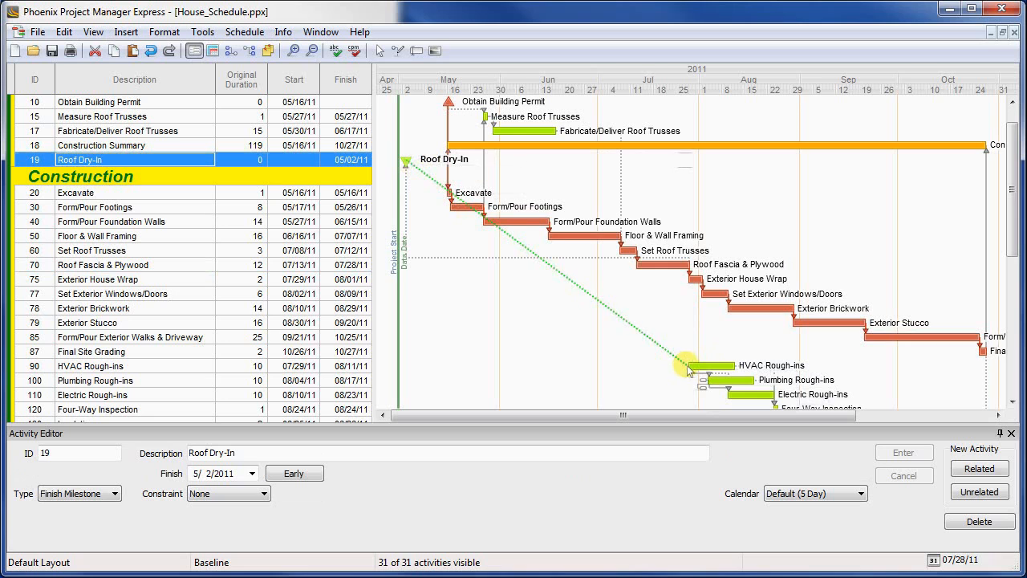
click(244, 32)
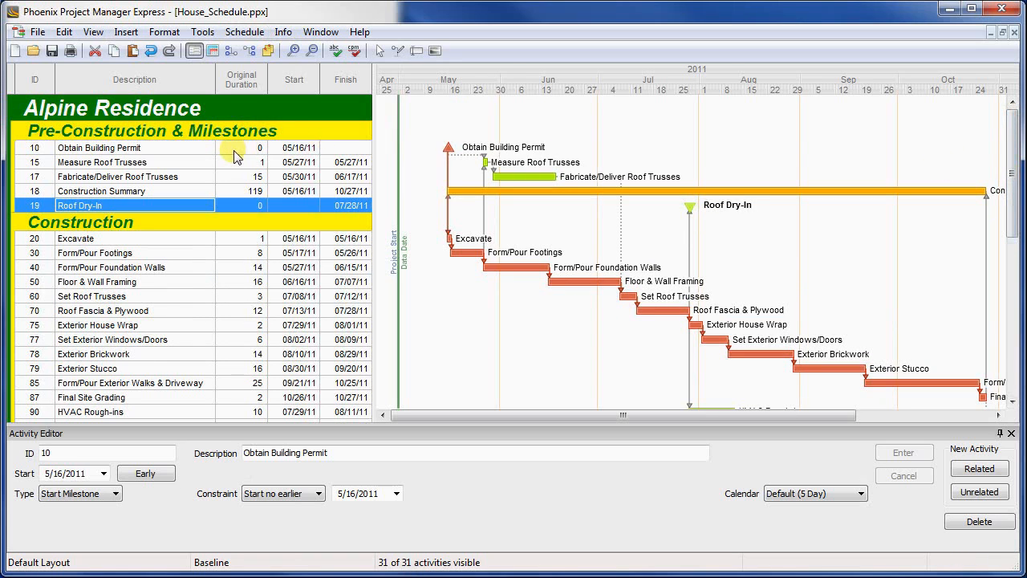
Select Roof Dry-In and bring up the Insert activity commands.
click(250, 50)
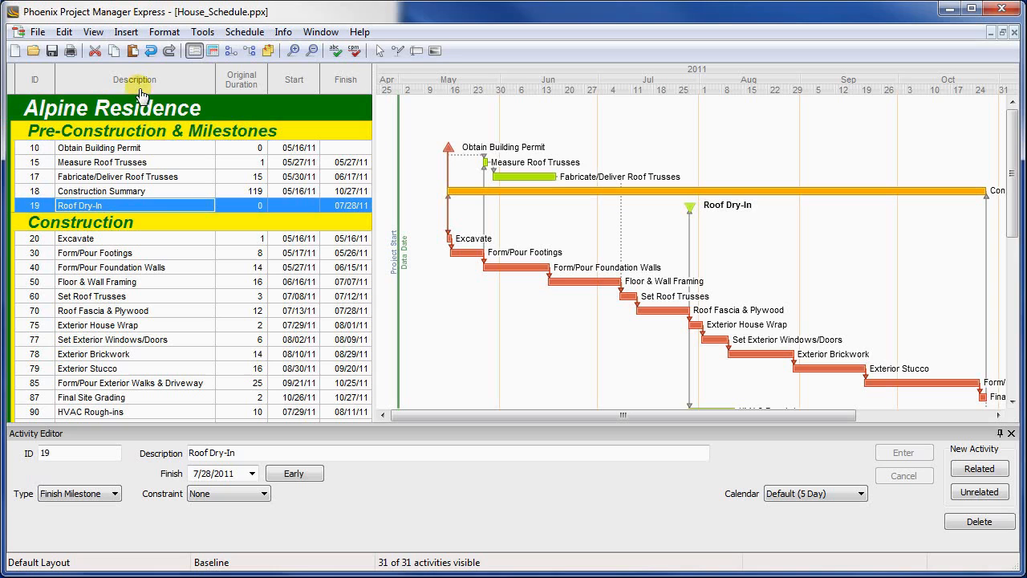
click(126, 32)
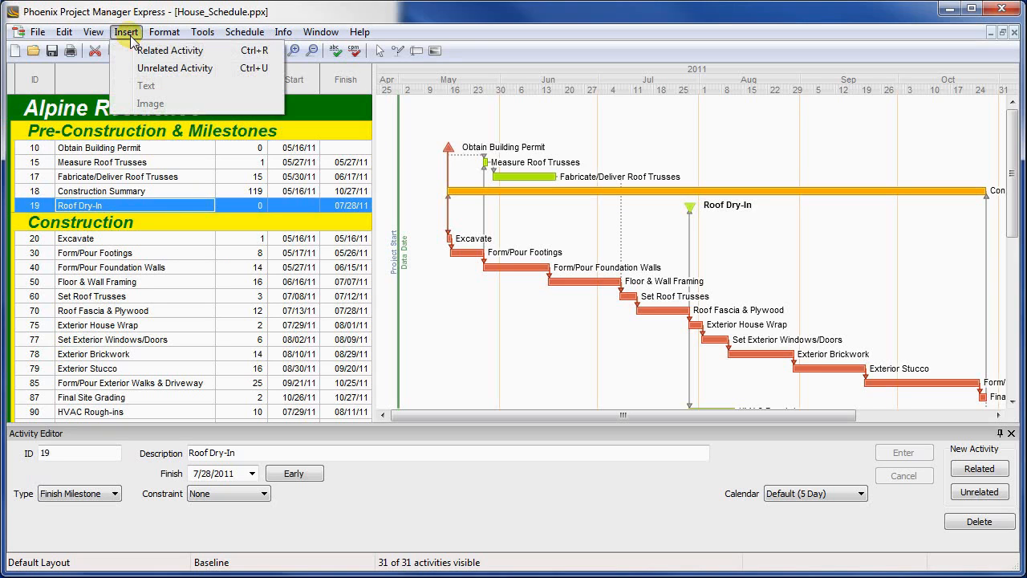
Insert a related Finish Flag activity 'Open House' with Install Carpet as predecessor.
click(174, 68)
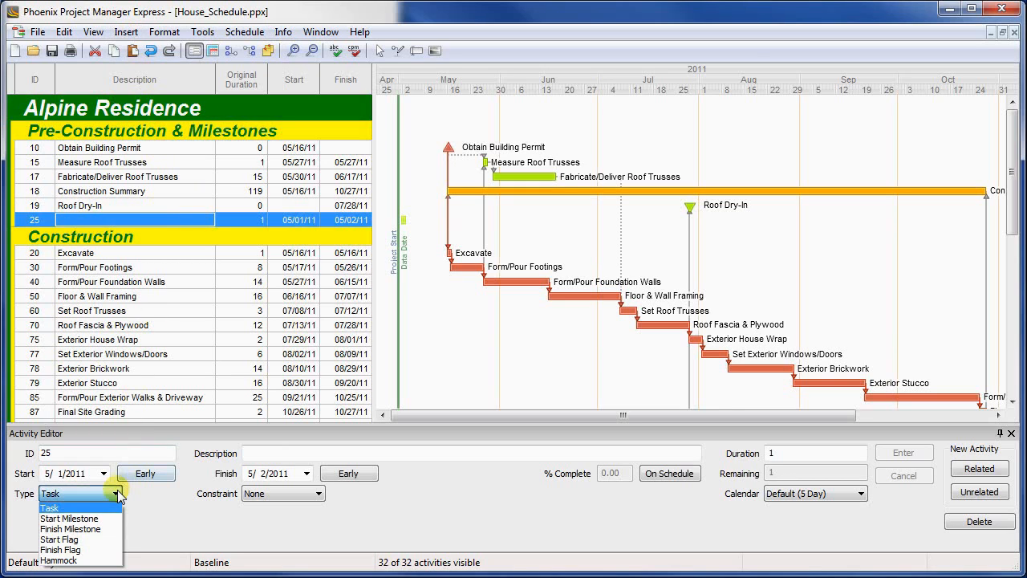
mouse_move(96, 549)
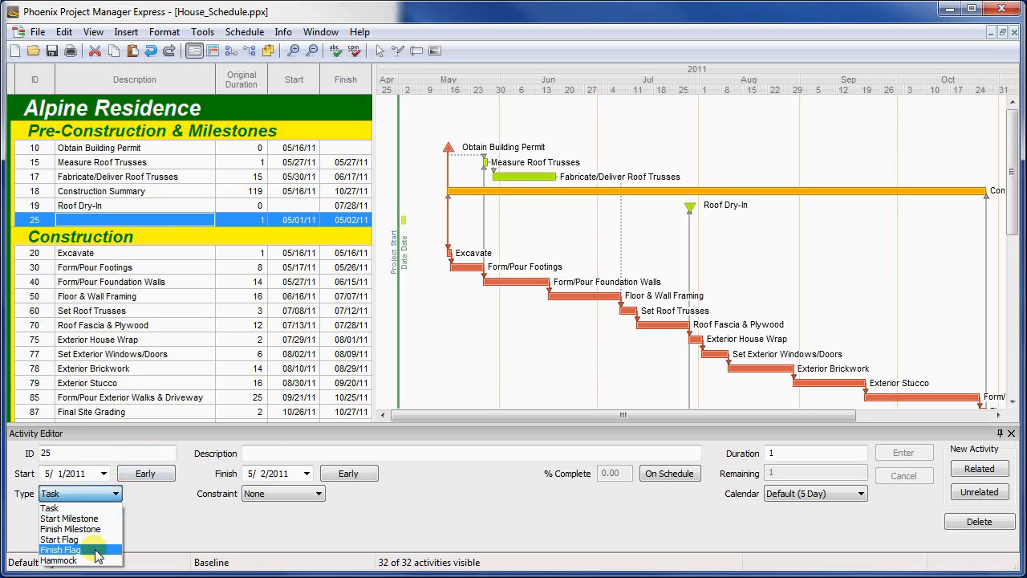
click(61, 549)
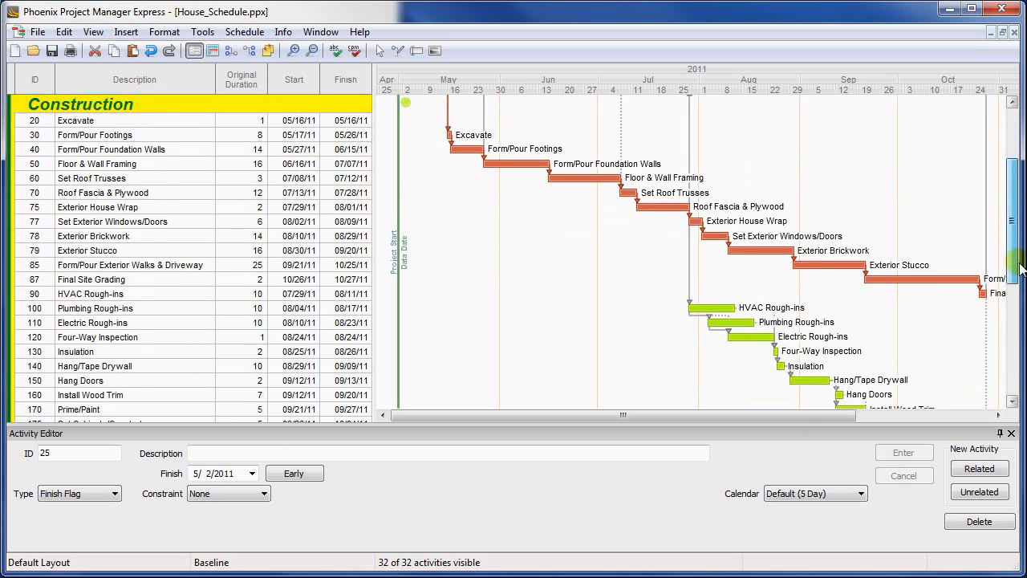
scroll(down, 3)
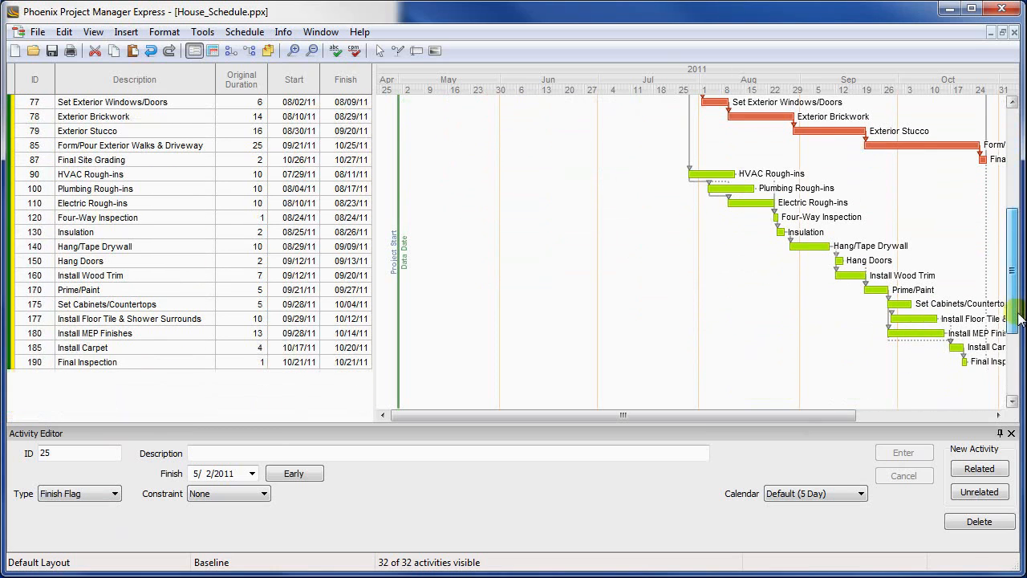
click(83, 347)
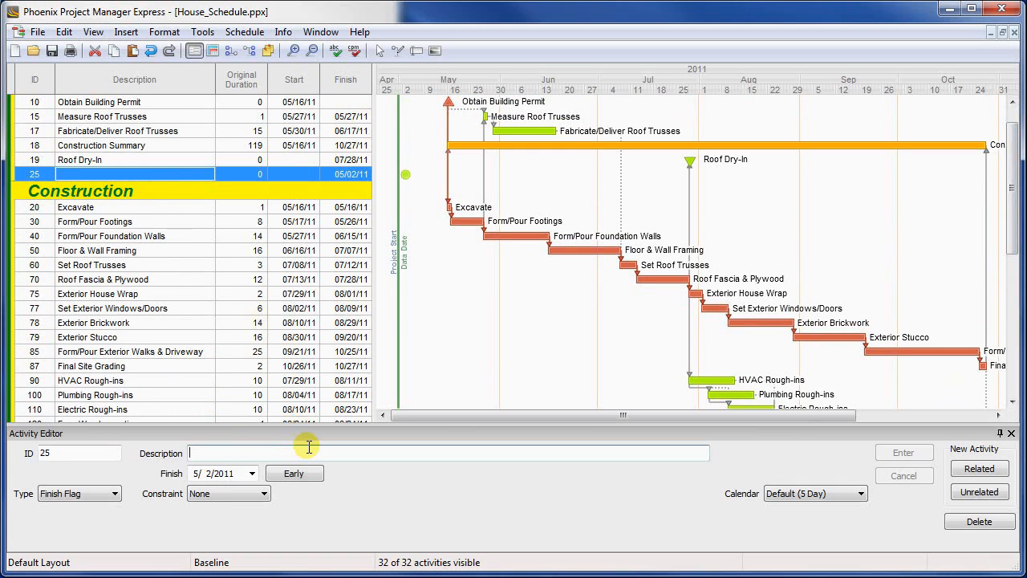
text(Open House)
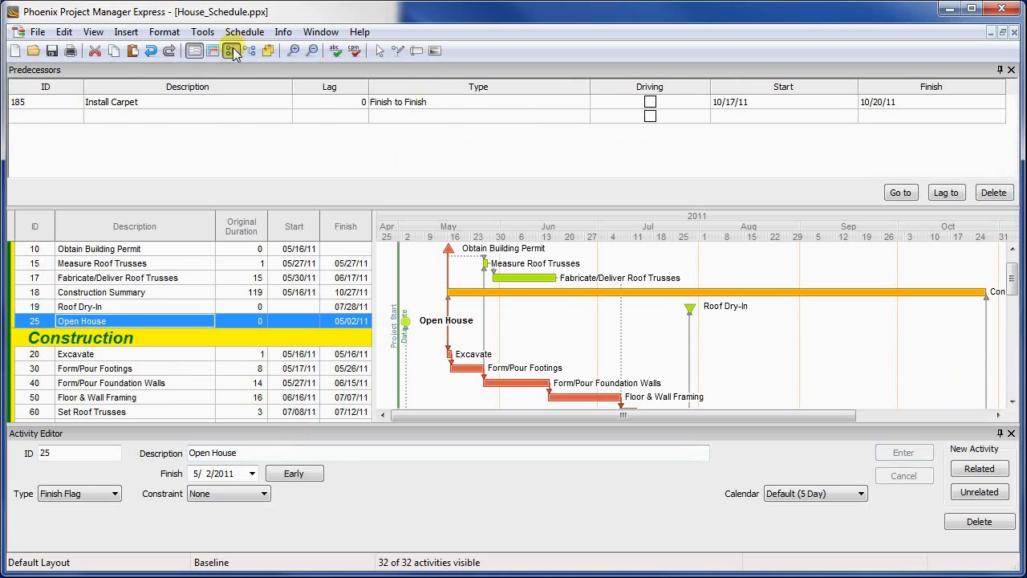
Hide the predecessors list and reschedule so Open House lands on 10/20/2011.
click(244, 32)
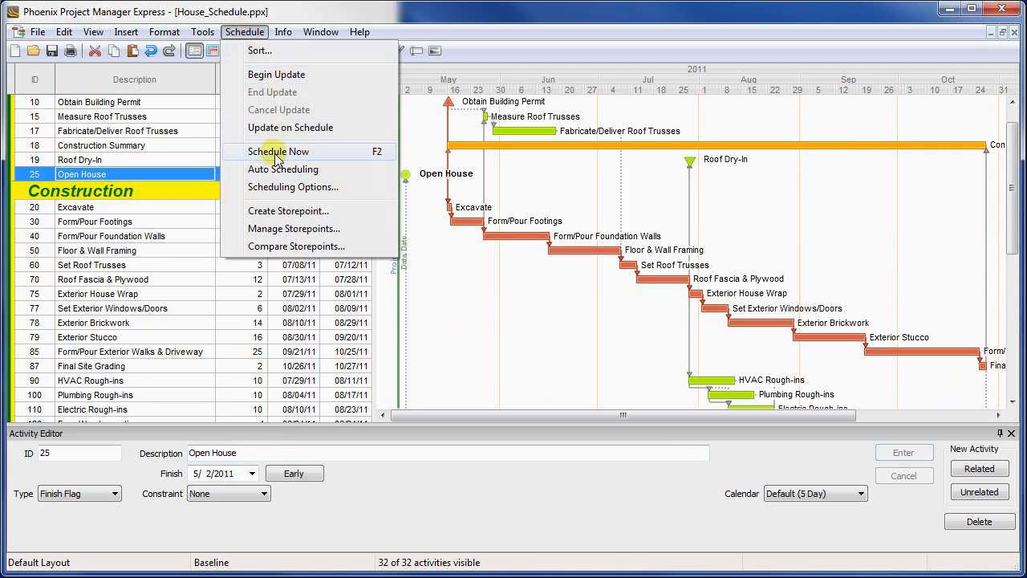
click(280, 151)
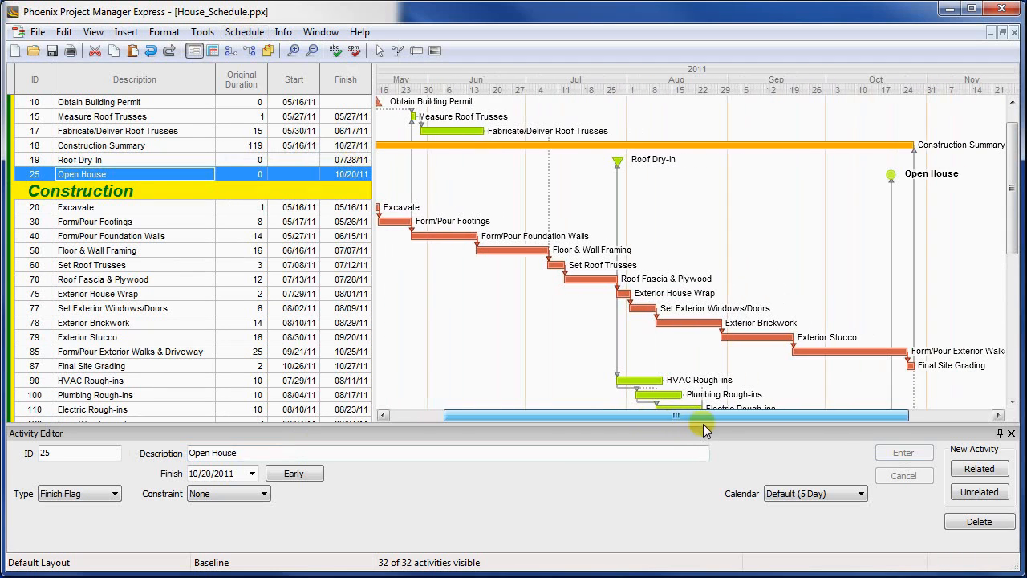
scroll(down, 3)
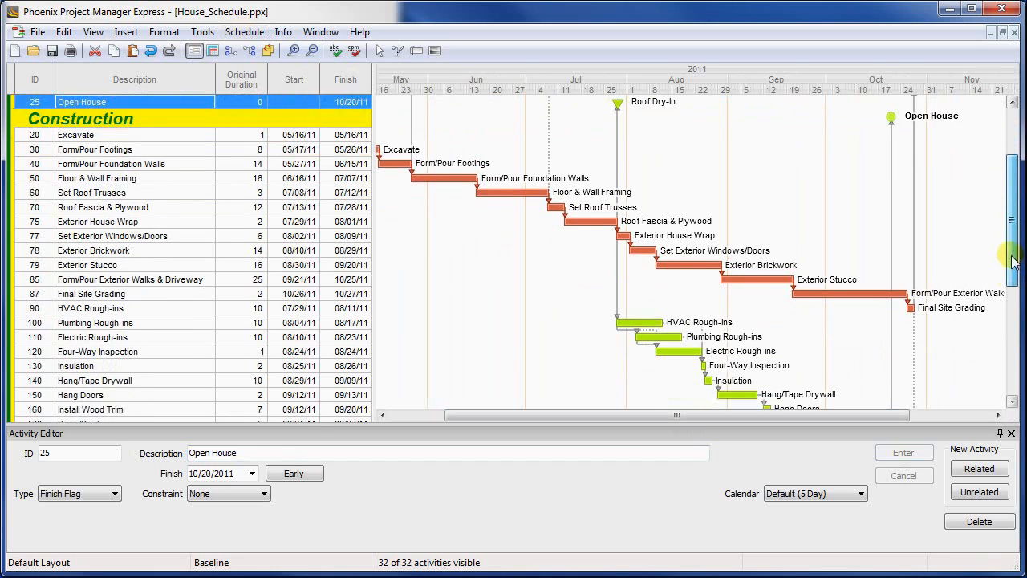